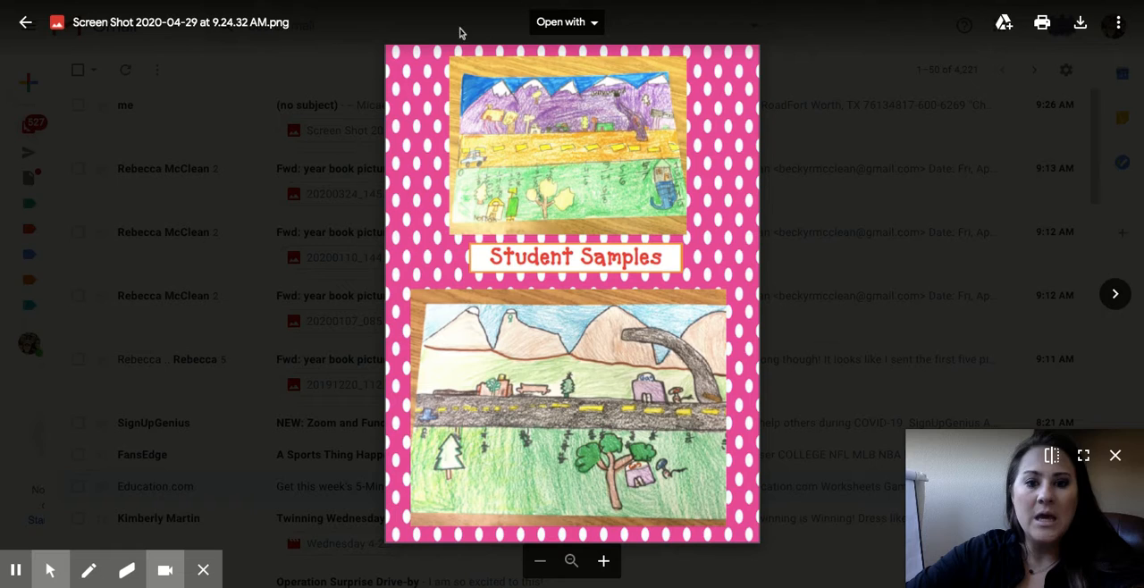
mouse_move(561, 88)
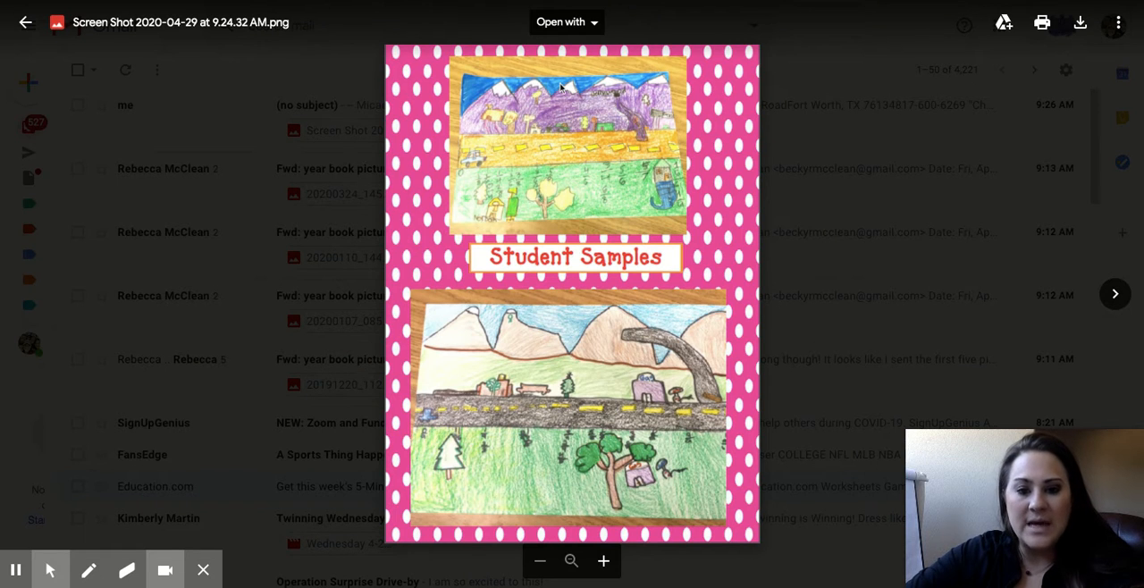
mouse_move(1116, 293)
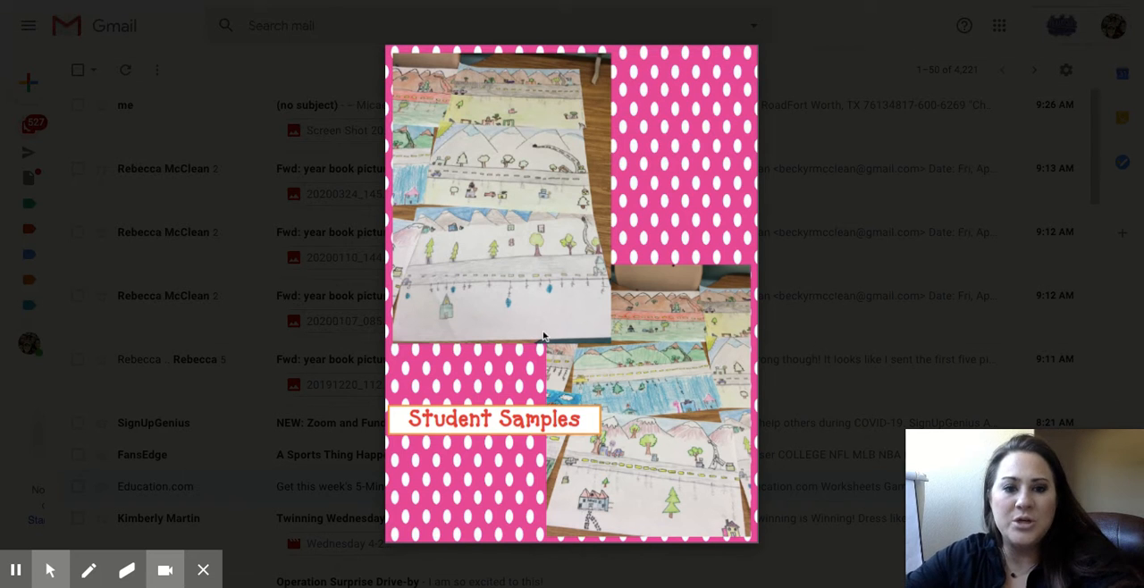
mouse_move(533, 250)
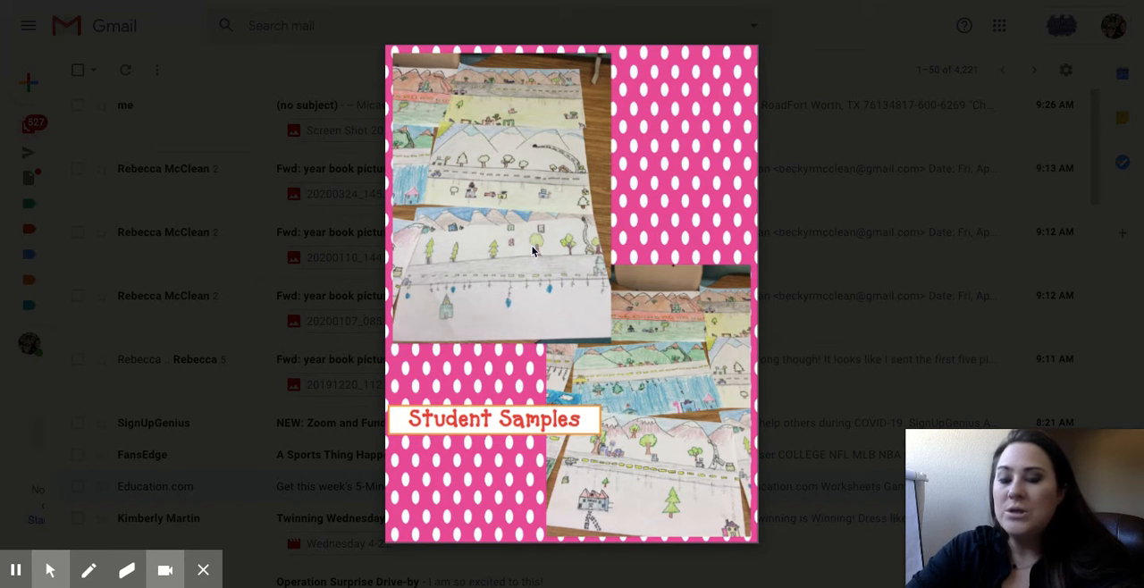
Preview the next attachment, Screen Shot 2020-04-29 at 9.25.41 AM.png, the collage of landscape drawings.
click(343, 129)
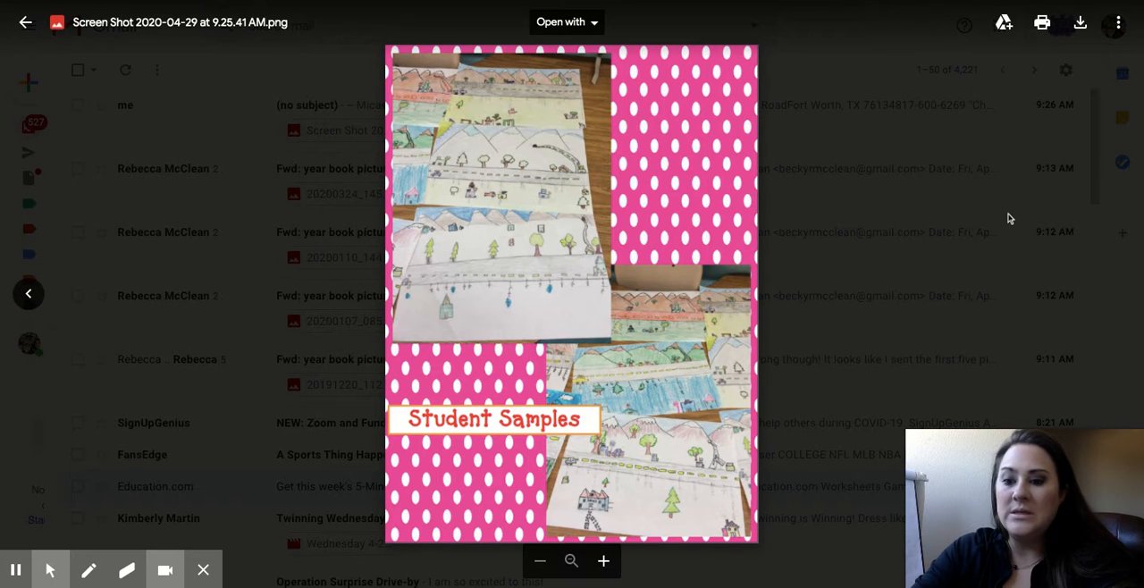